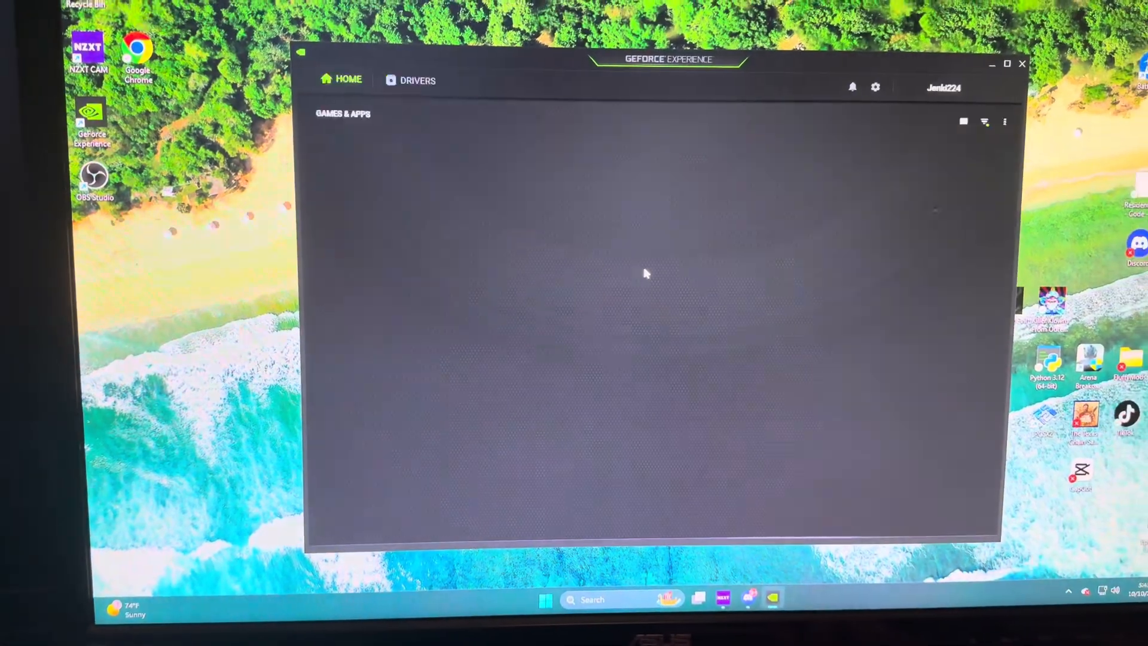
- Show the Drivers page listing GeForce Game Ready Driver 565.90 as the latest installed driver
click(418, 80)
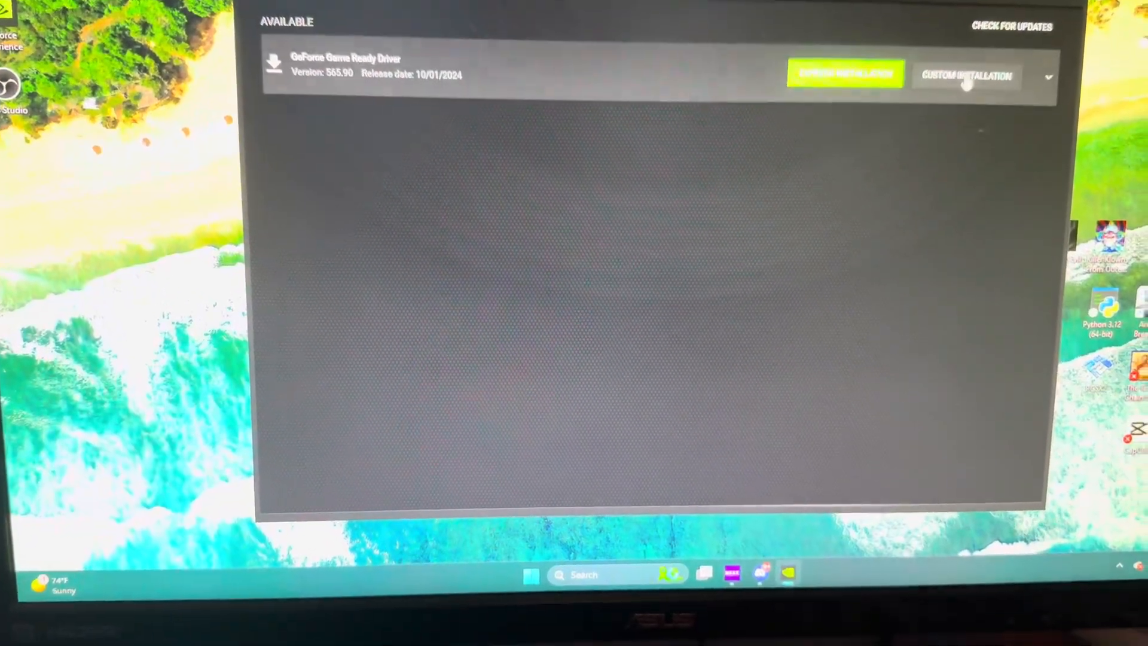
click(846, 74)
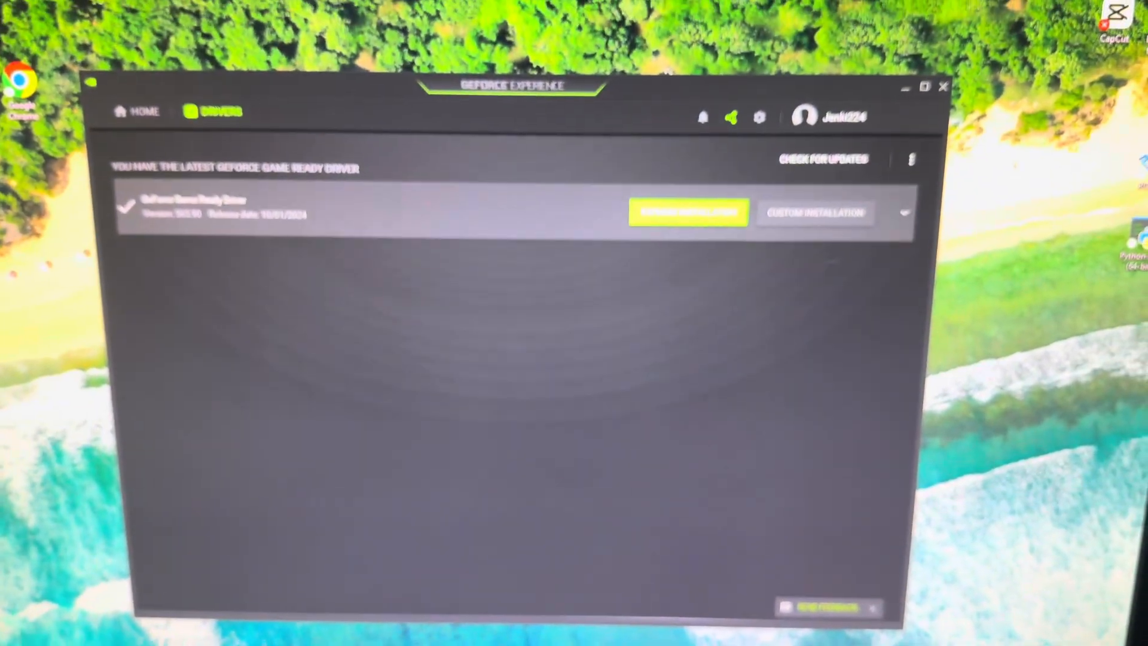
- Start a custom reinstall of driver 565.90 with 'Perform a clean installation' ticked
click(687, 212)
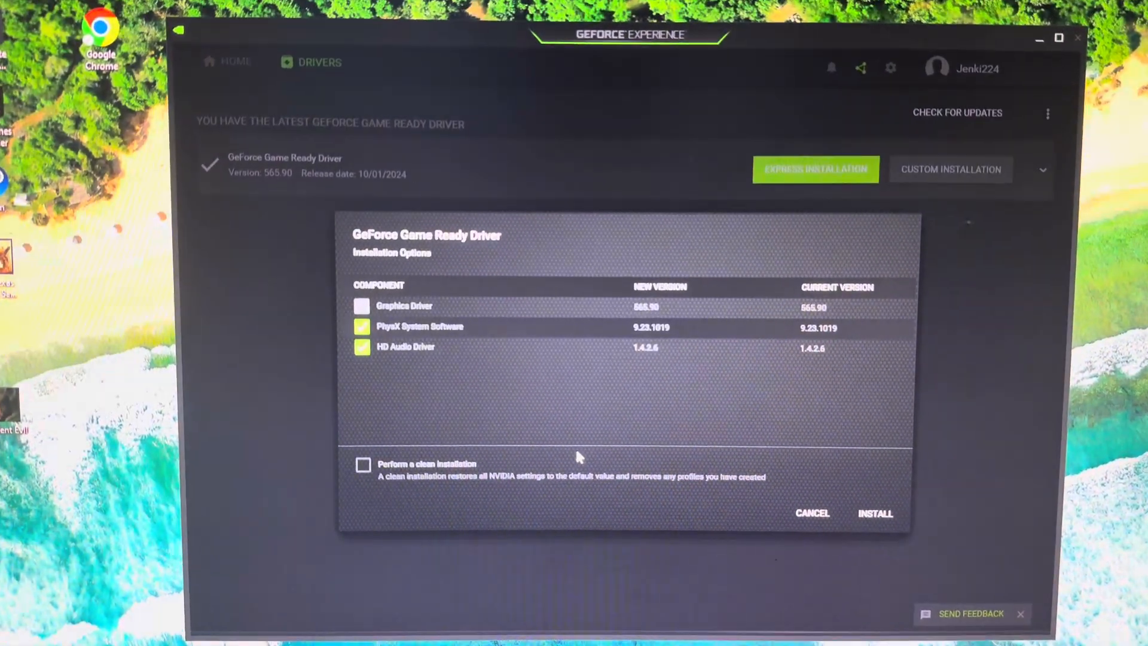
click(363, 464)
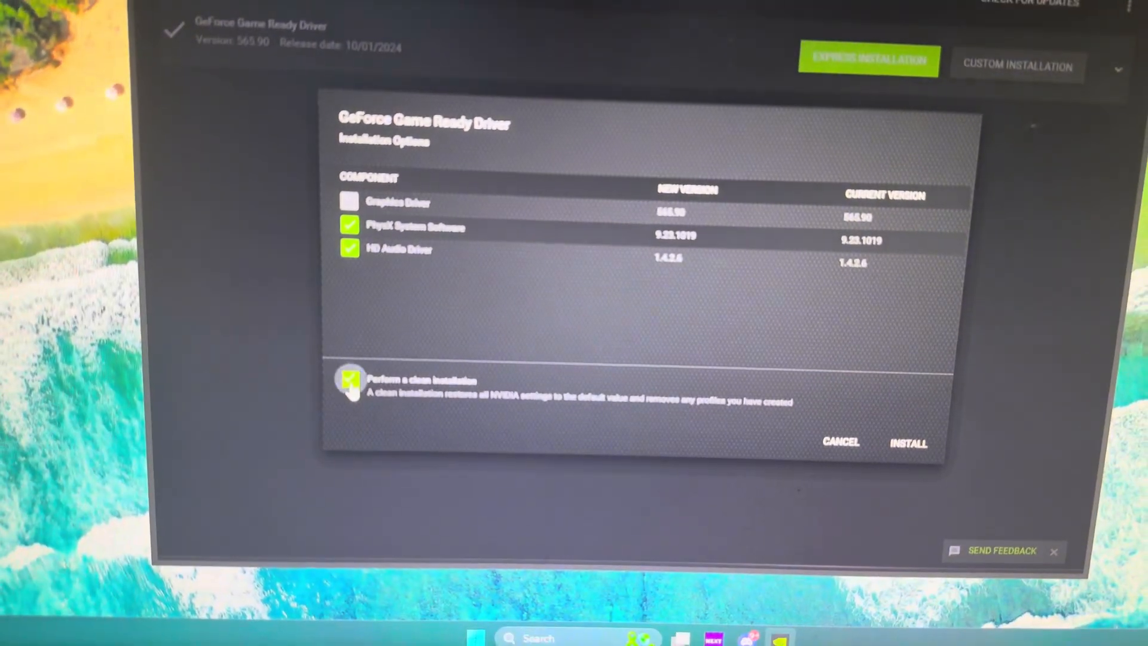
click(908, 443)
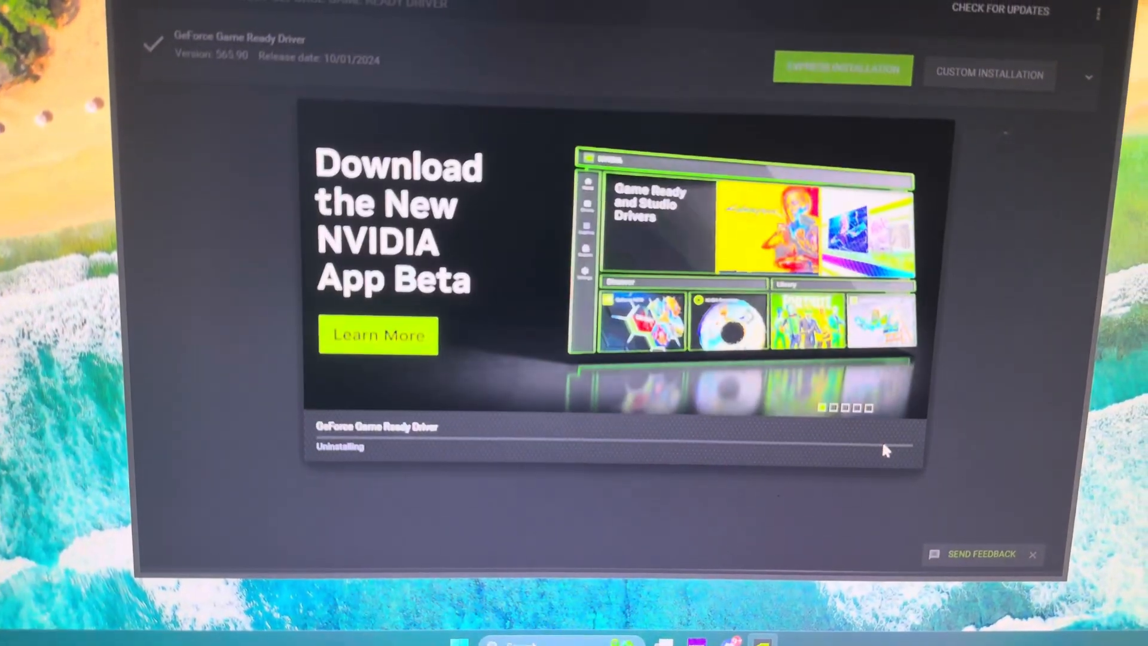